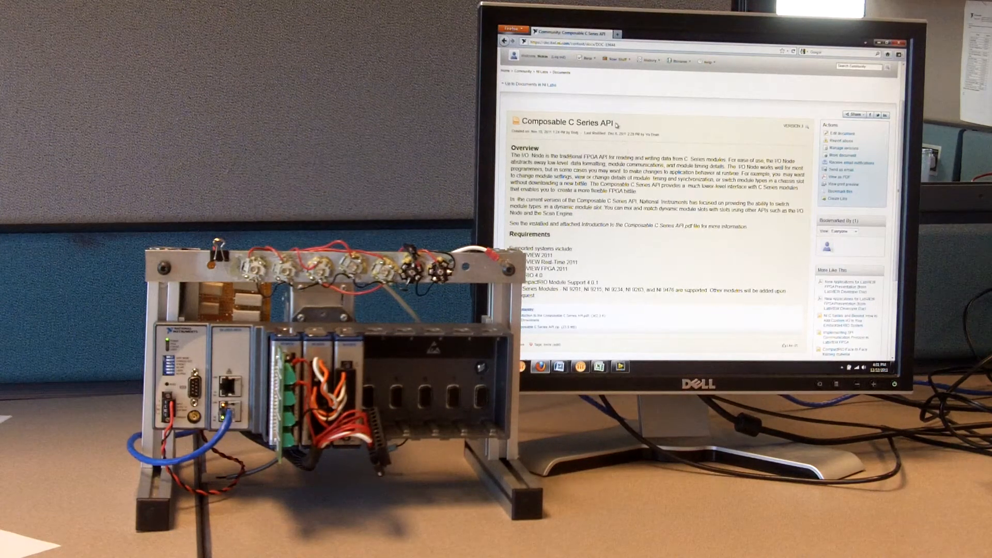
Launch the top-level RT VI from the project tree so it deploys to the cRIO target
double_click(538, 122)
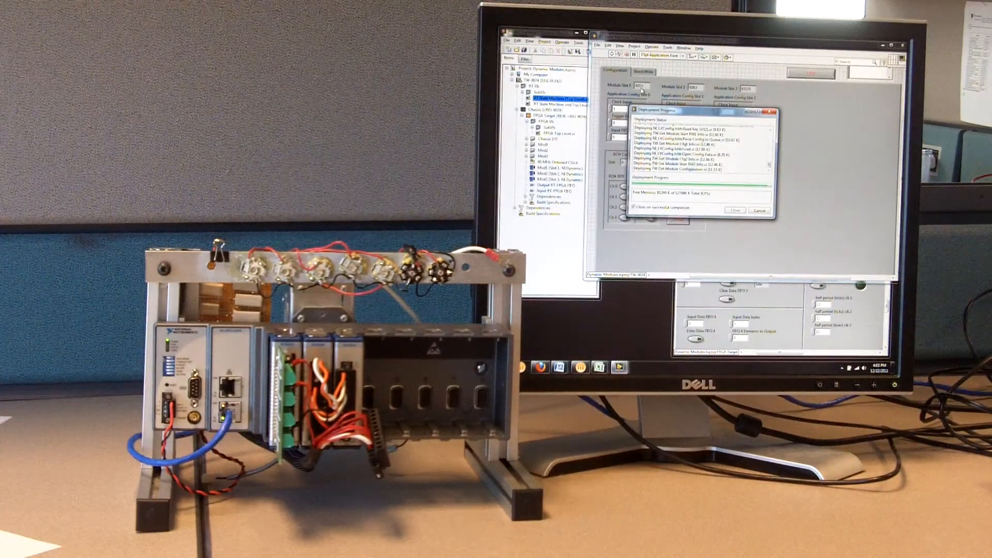
click(734, 210)
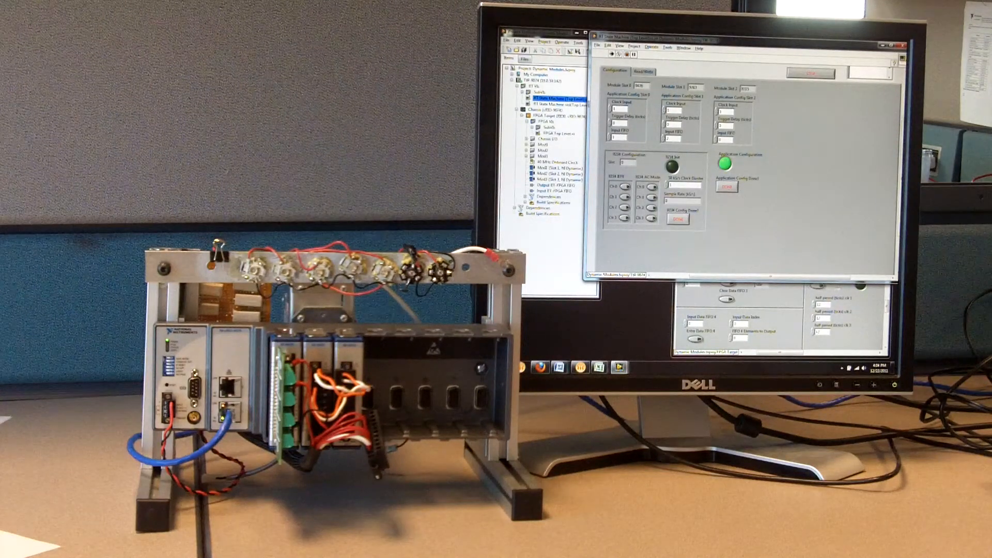
Switch the running panel to the Read/Write page to see live waveform charts
click(644, 71)
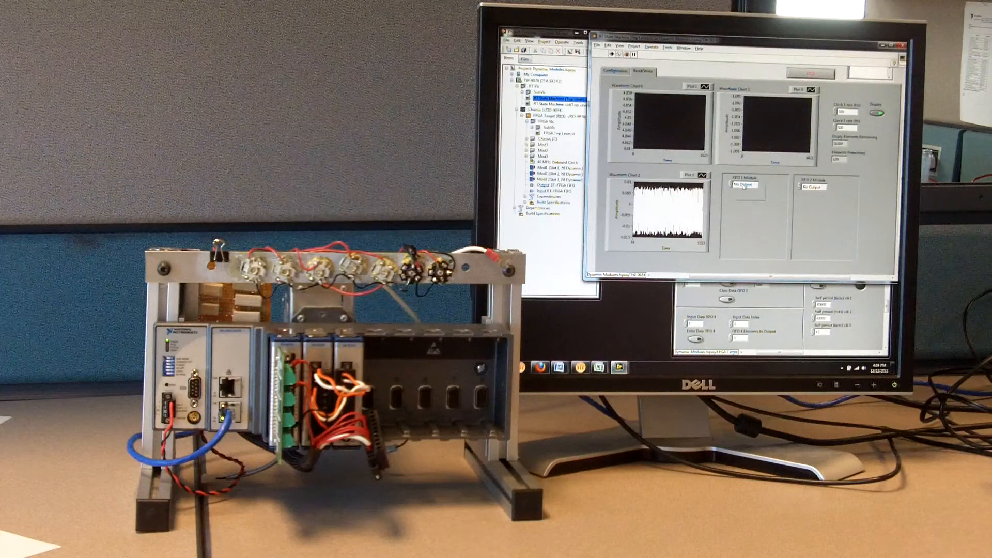
Select the waveform chart view showing data from the installed C Series modules
click(750, 185)
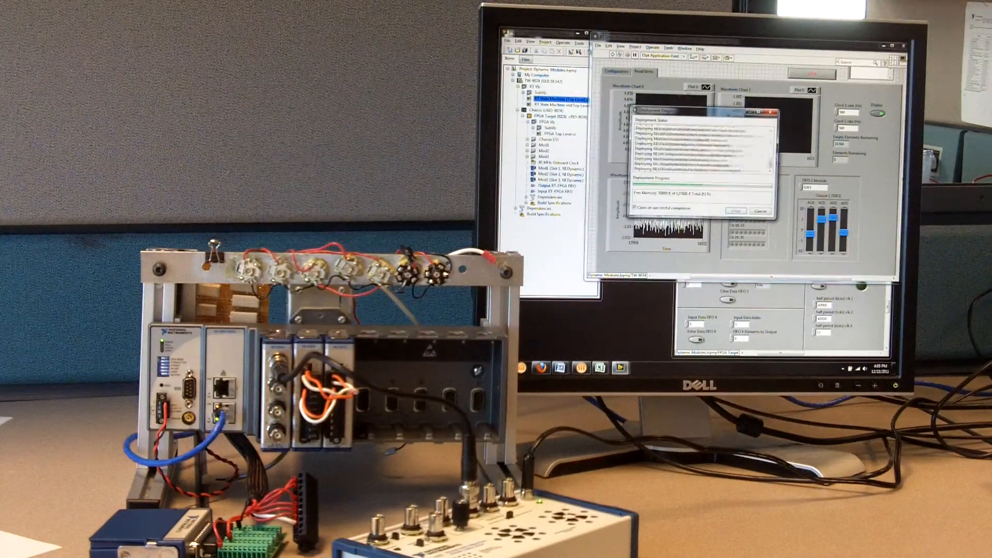
Apply the Config action for the newly installed modules so both status lights go green
click(731, 210)
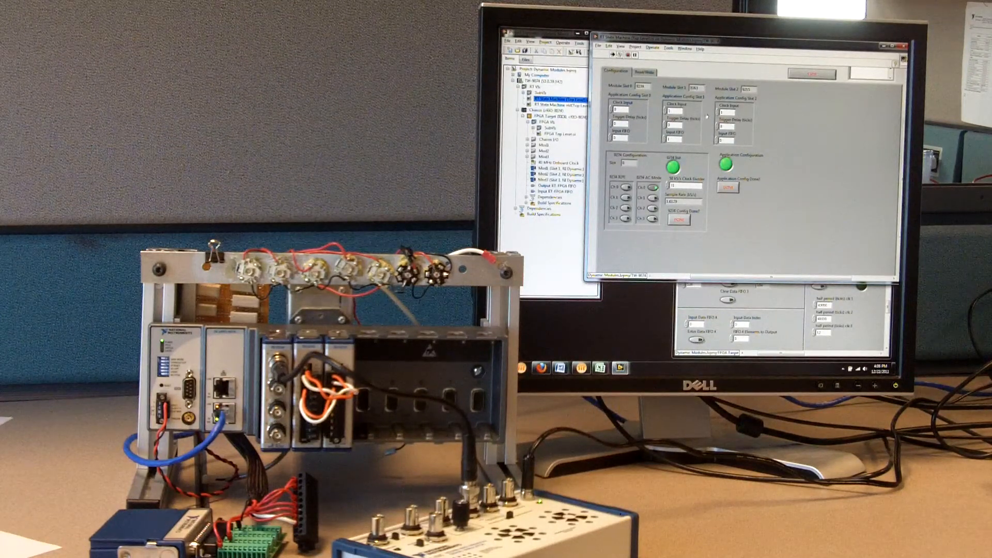
Switch to the Read/Write page showing waveforms and output levels from the new modules
click(644, 72)
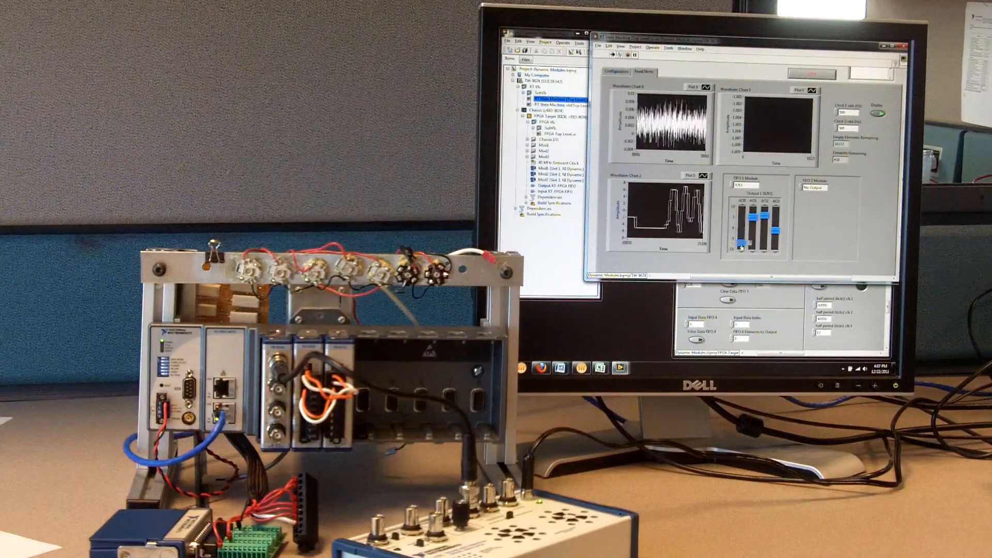